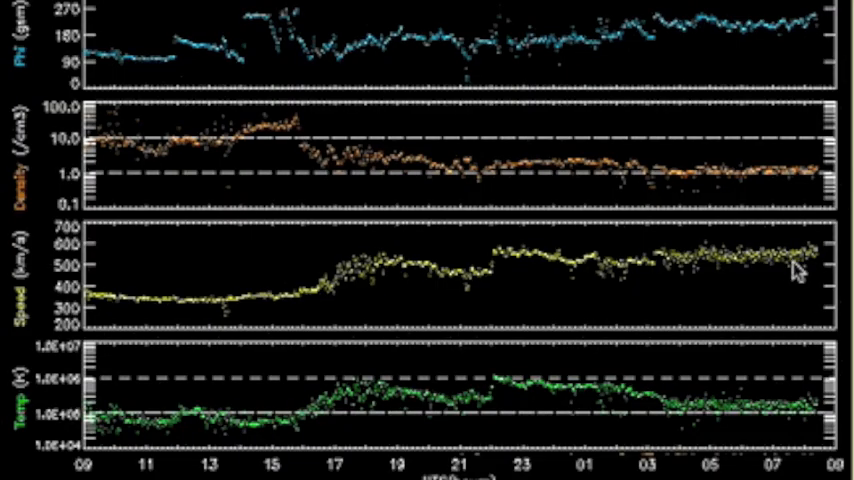
pyautogui.moveTo(253, 150)
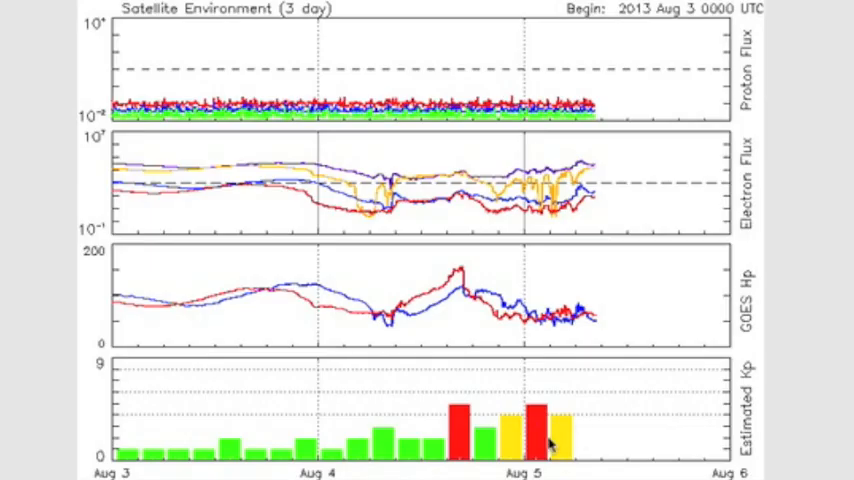
pyautogui.moveTo(155, 311)
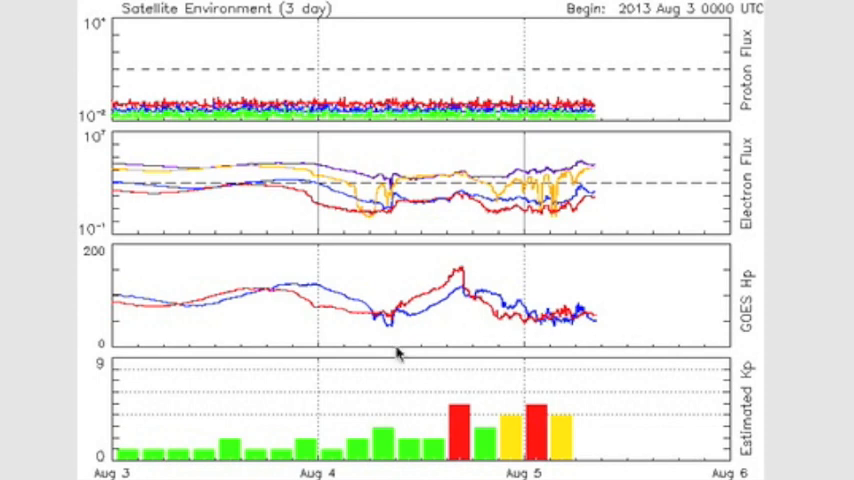
pyautogui.moveTo(280, 185)
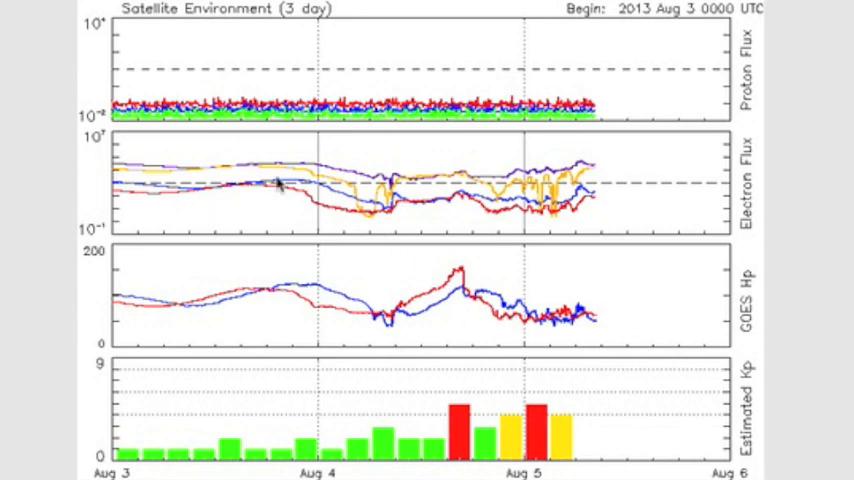
pyautogui.moveTo(558, 147)
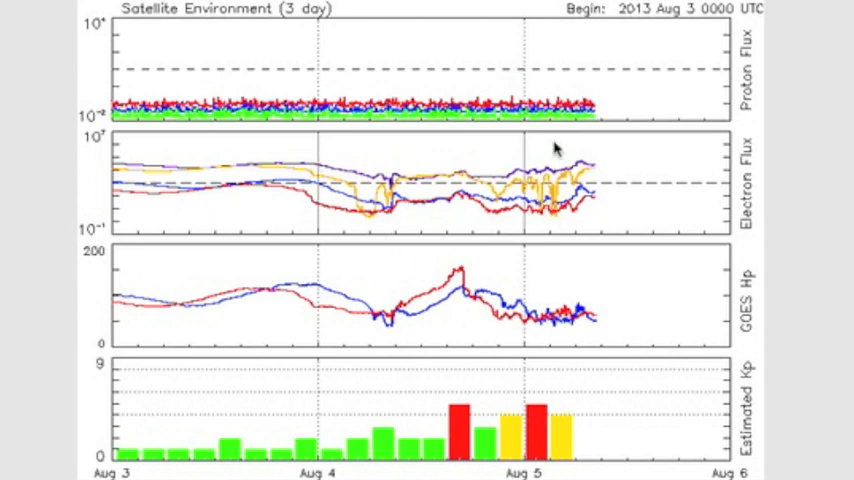
pyautogui.moveTo(838, 105)
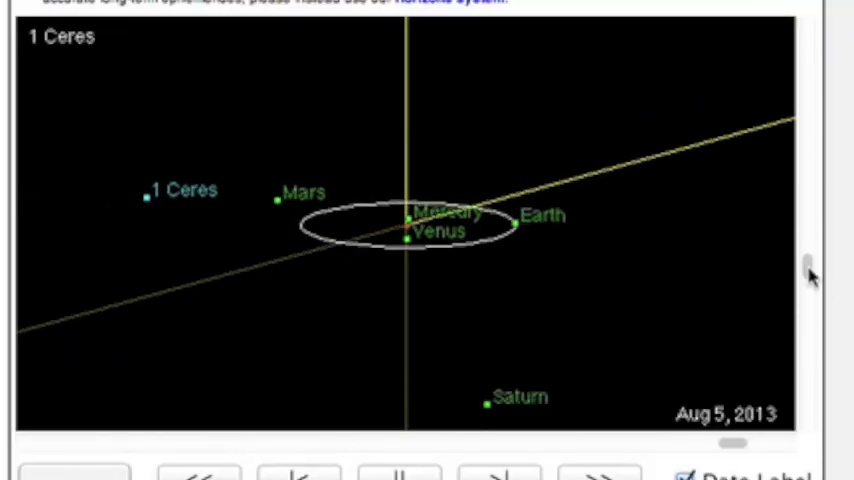
# Step: Move past the 1 Ceres orbit diagram to the USGS worldwide map of past-day M2.5+ earthquakes
pyautogui.click(497, 470)
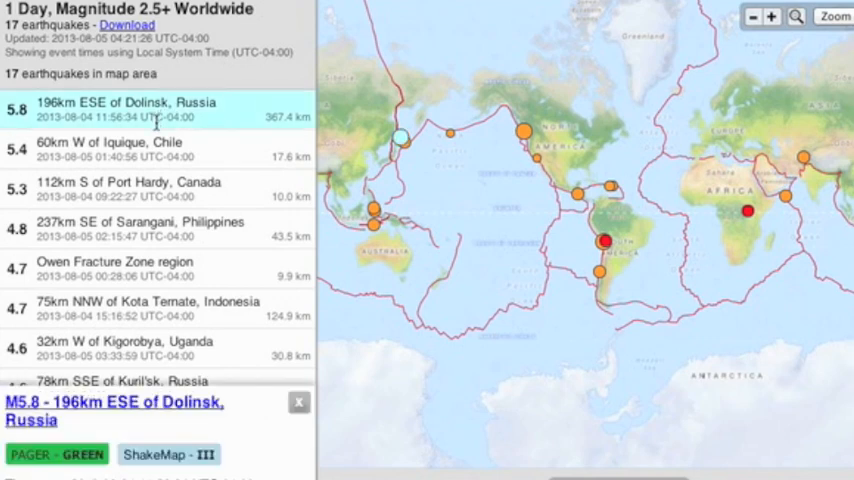
# Step: Select the M5.3 earthquake 112 km S of Port Hardy, Canada from the list
pyautogui.click(155, 188)
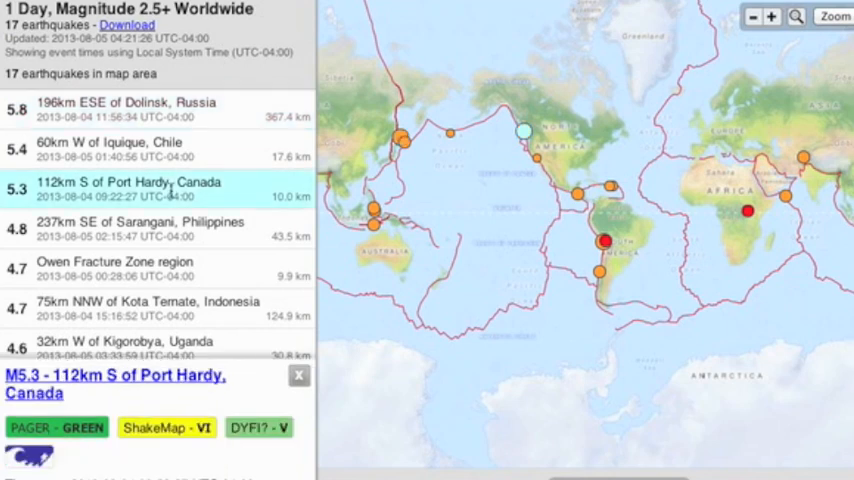